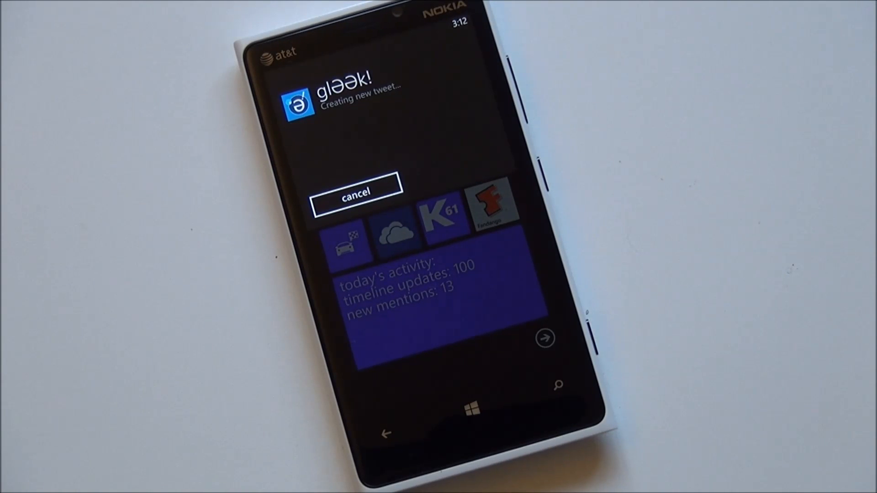
Step: Trigger the 'Gleek, new tweet' voice command from the Start screen
left_click(355, 193)
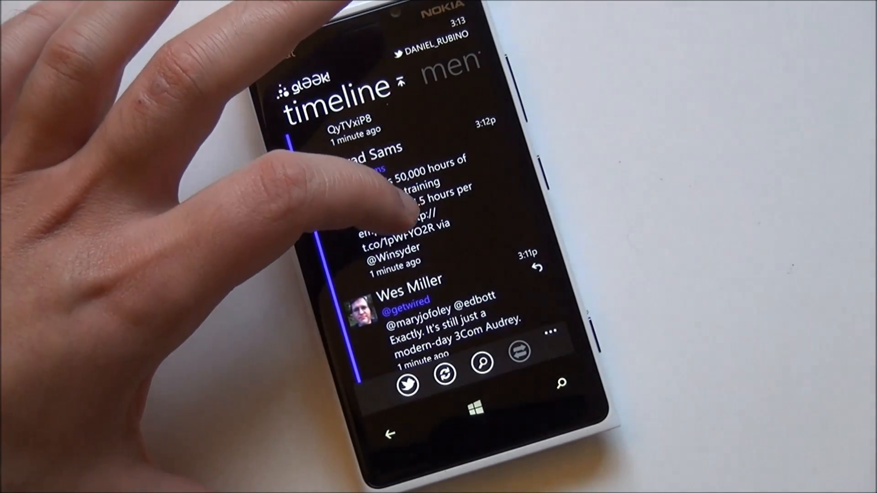
Step: Return to Gleek's home timeline showing the Best Buy 50,000 hours training tweet
left_click(391, 201)
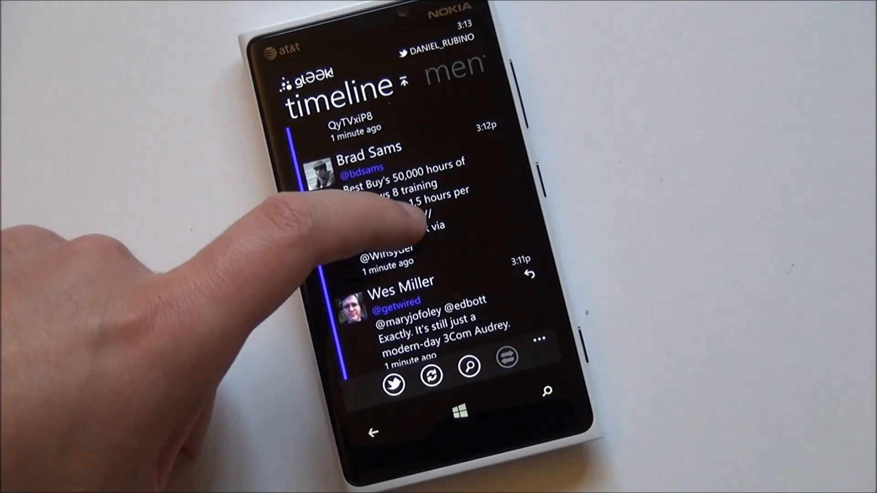
left_click(392, 202)
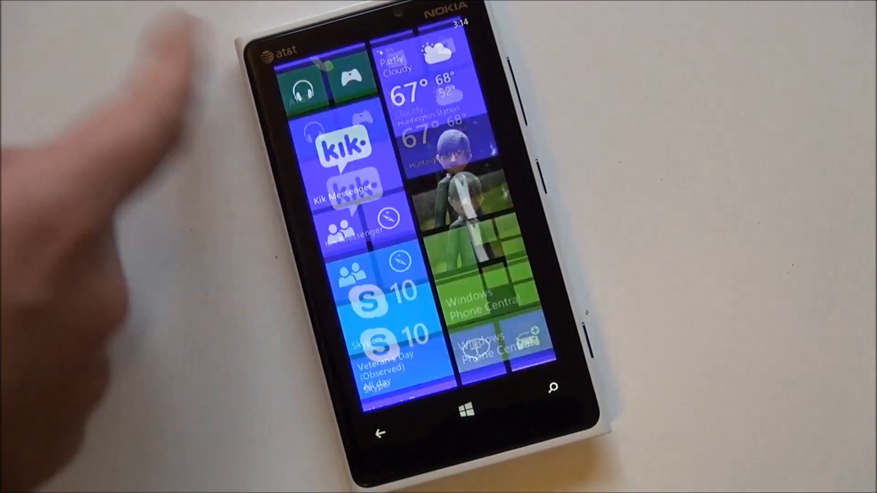
Step: Scroll the Start screen down to the wide Gleek tile reading 'life …at random'
scroll("down", 3)
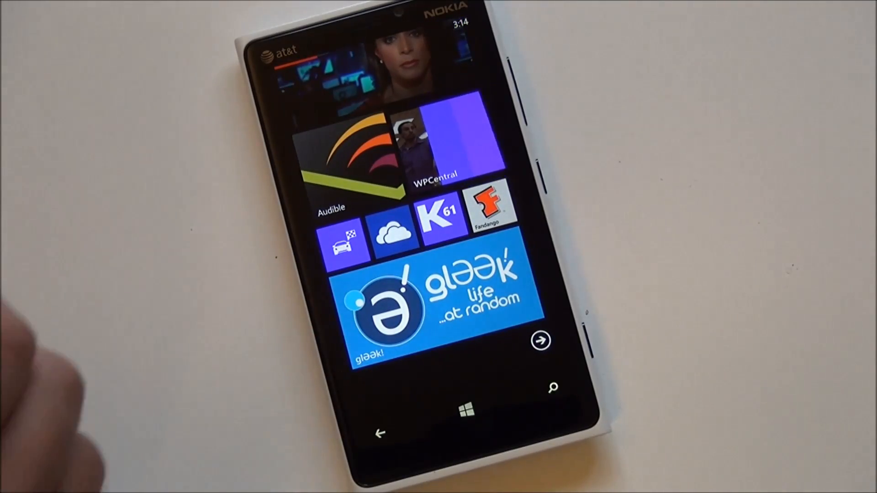